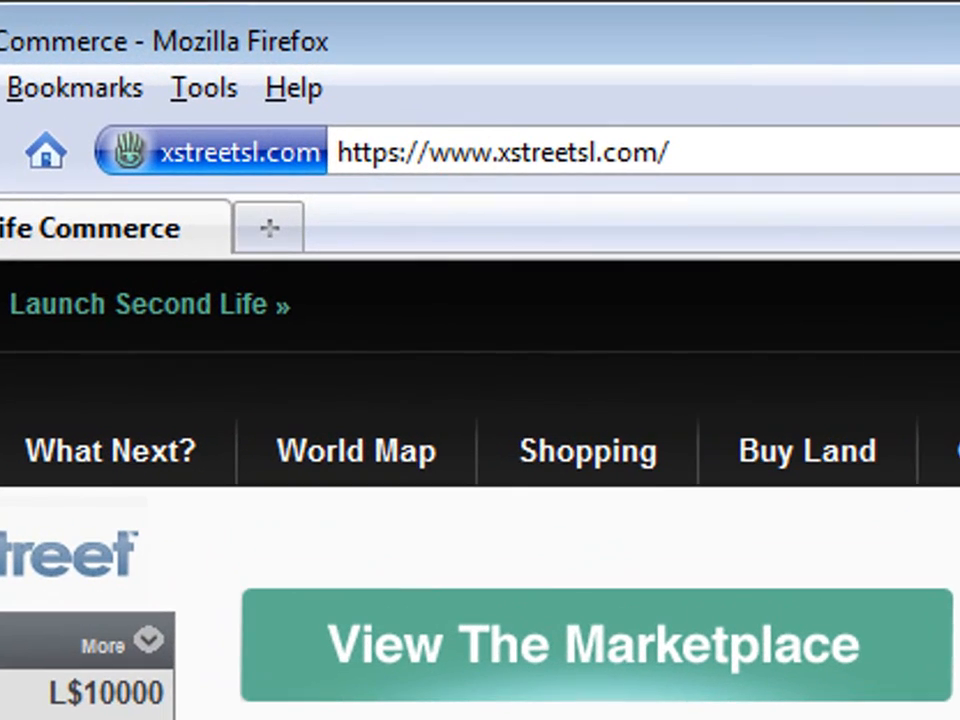
mouse_move(565, 175)
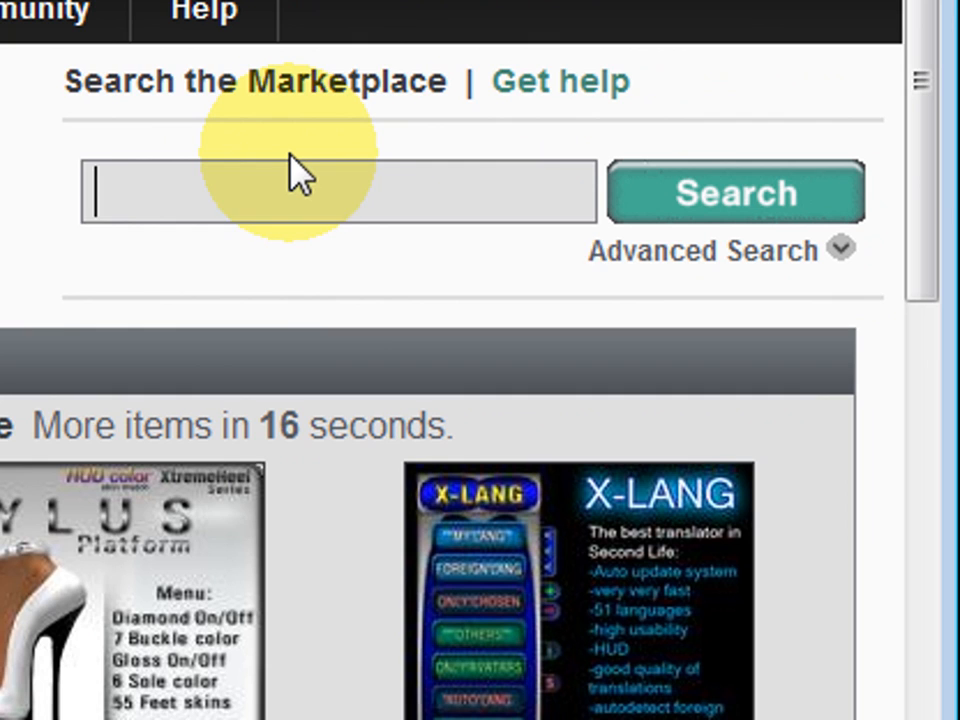
Step: Search the Marketplace for 'magic box' and scroll through the results
type("magic box")
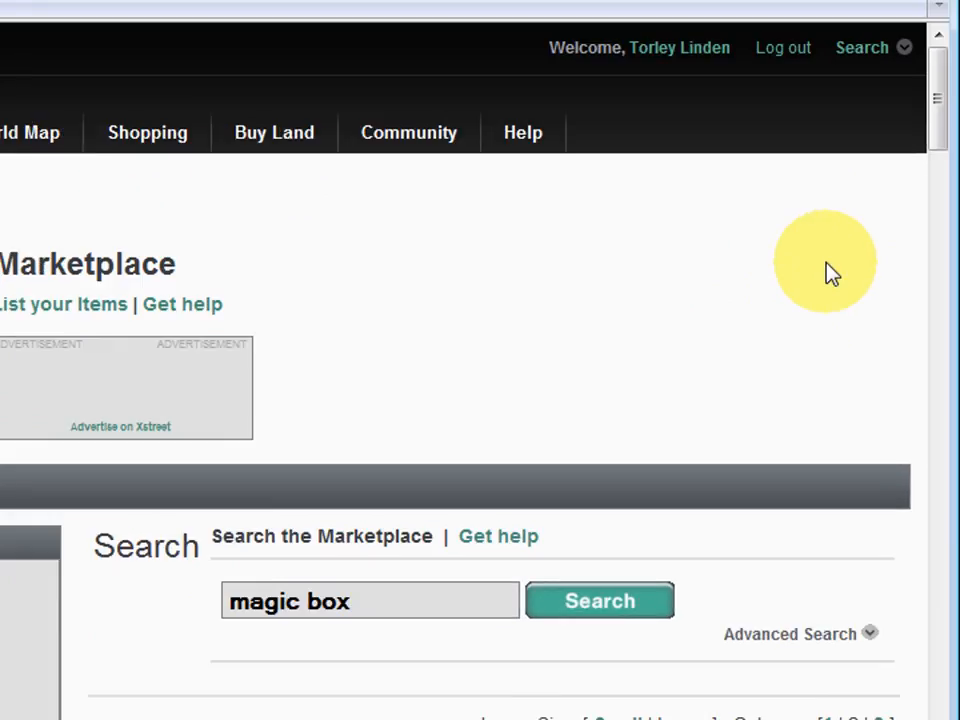
left_click(600, 600)
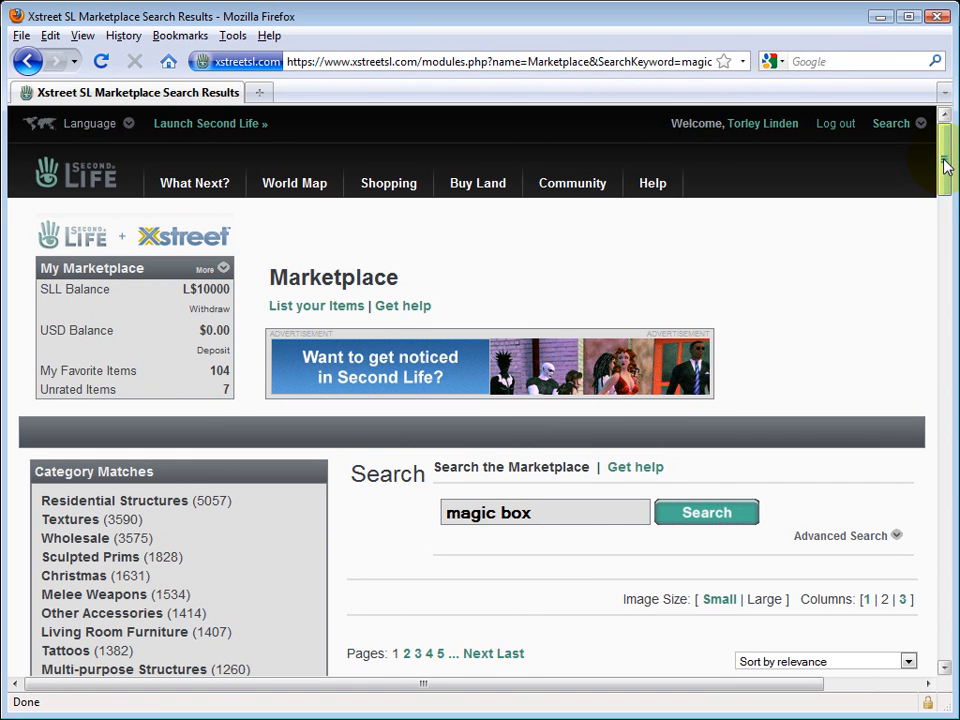
scroll("down", 3)
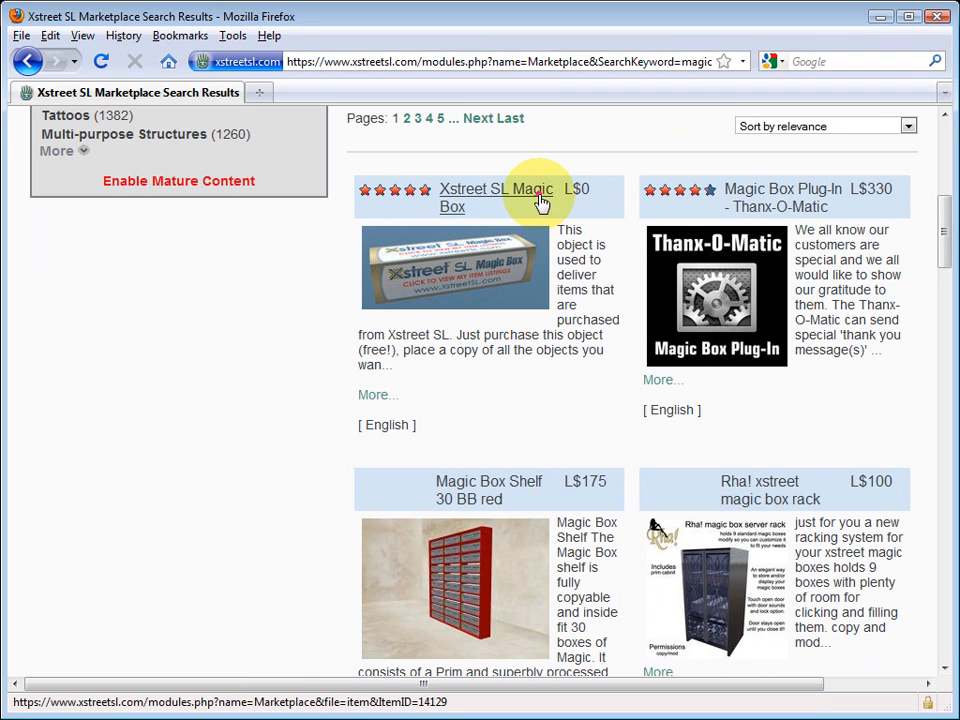
Step: Open the Xstreet SL Magic Box listing and scroll to its description and L$0 Buy now
left_click(495, 189)
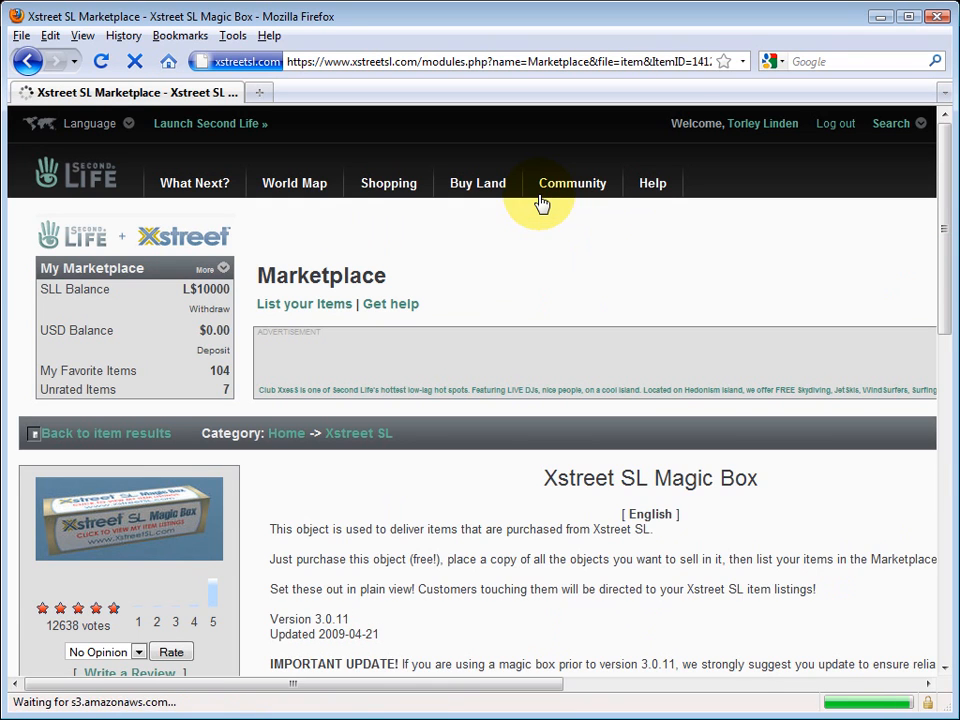
scroll("down", 3)
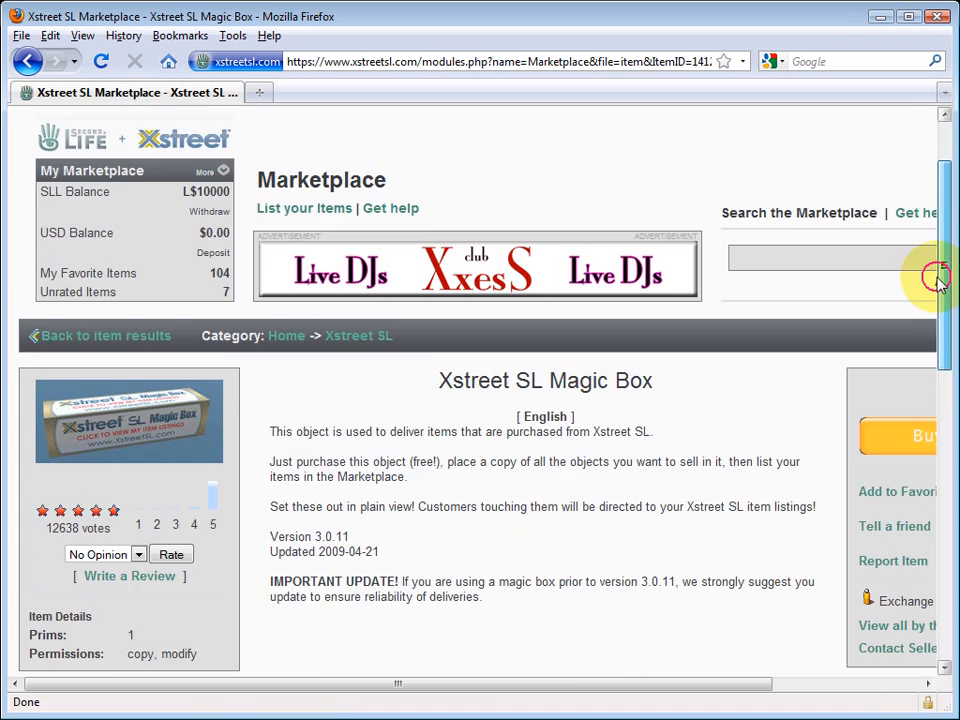
scroll("down", 3)
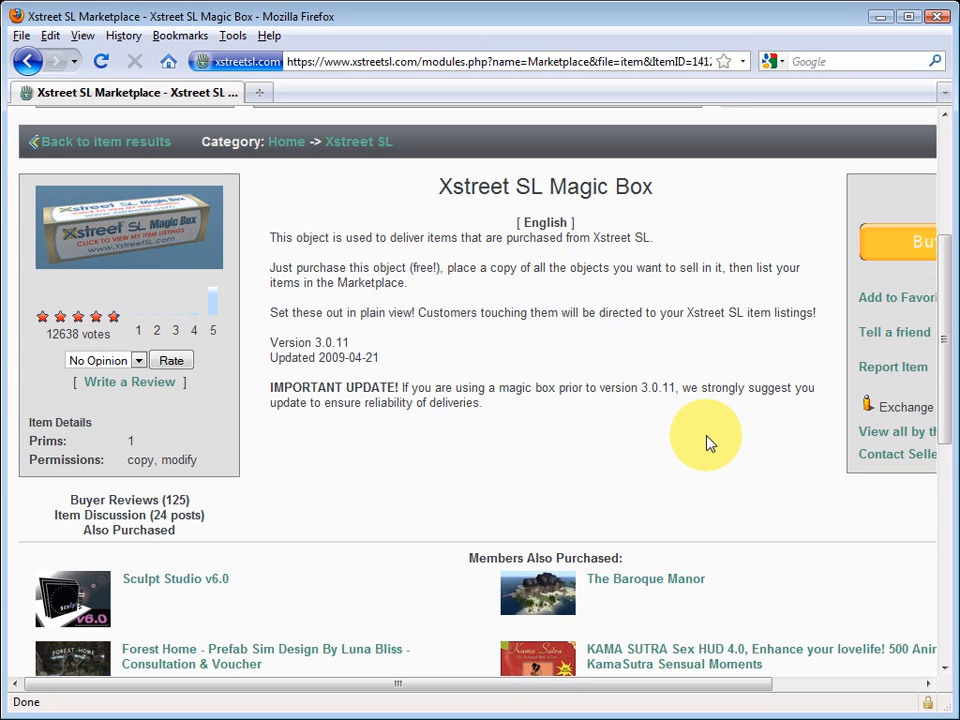
mouse_move(472, 300)
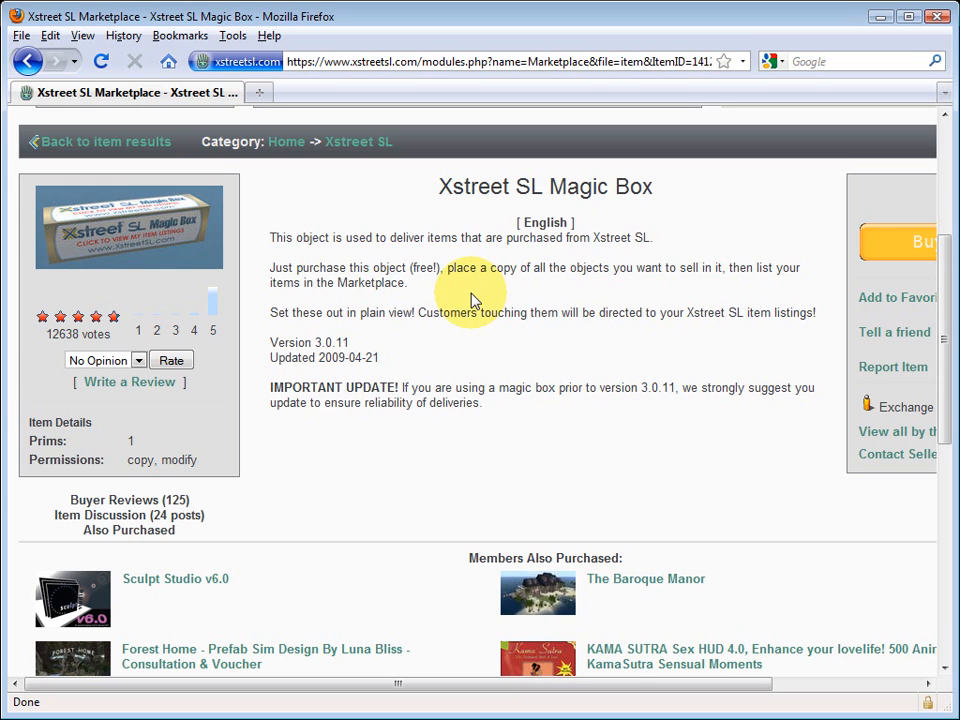
mouse_move(566, 499)
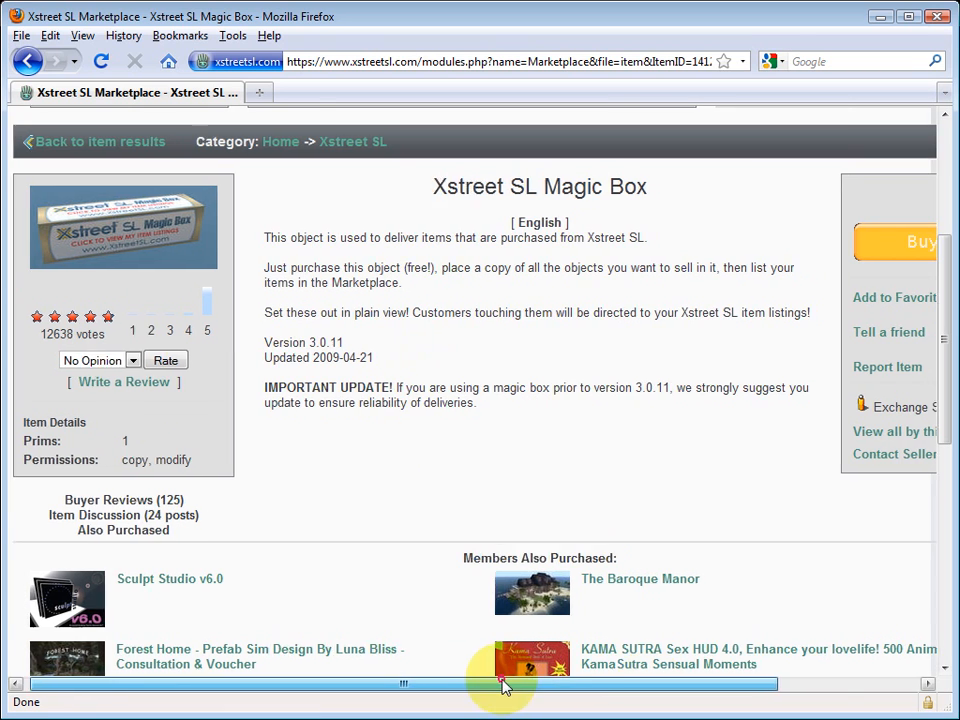
scroll("right", 3)
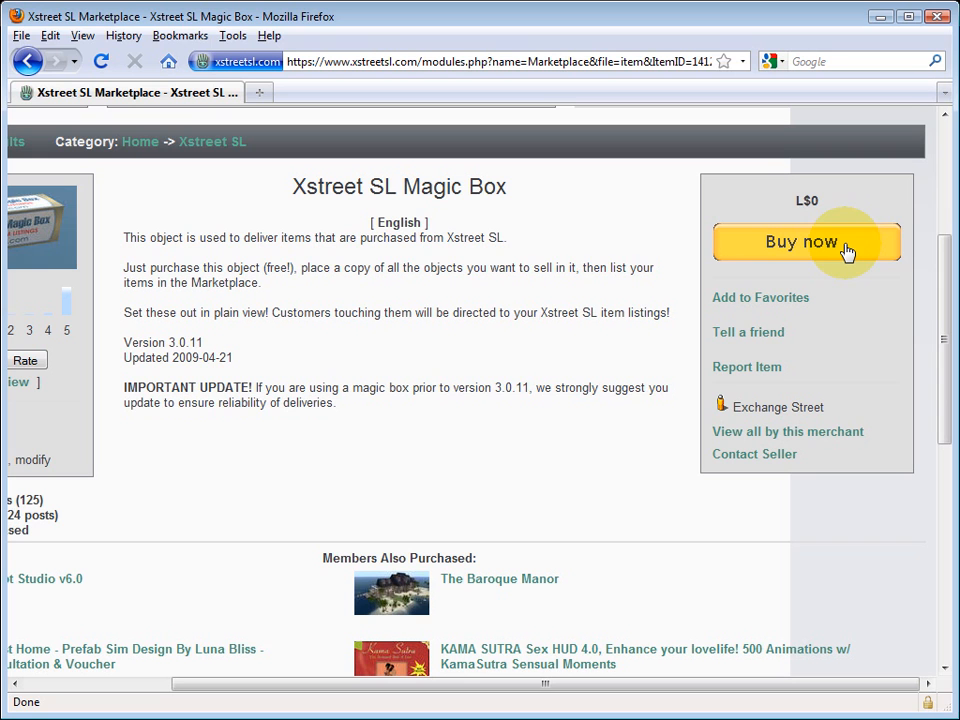
Step: Buy the free Xstreet SL Magic Box v3.0.11 for L$0, queuing its delivery
left_click(806, 243)
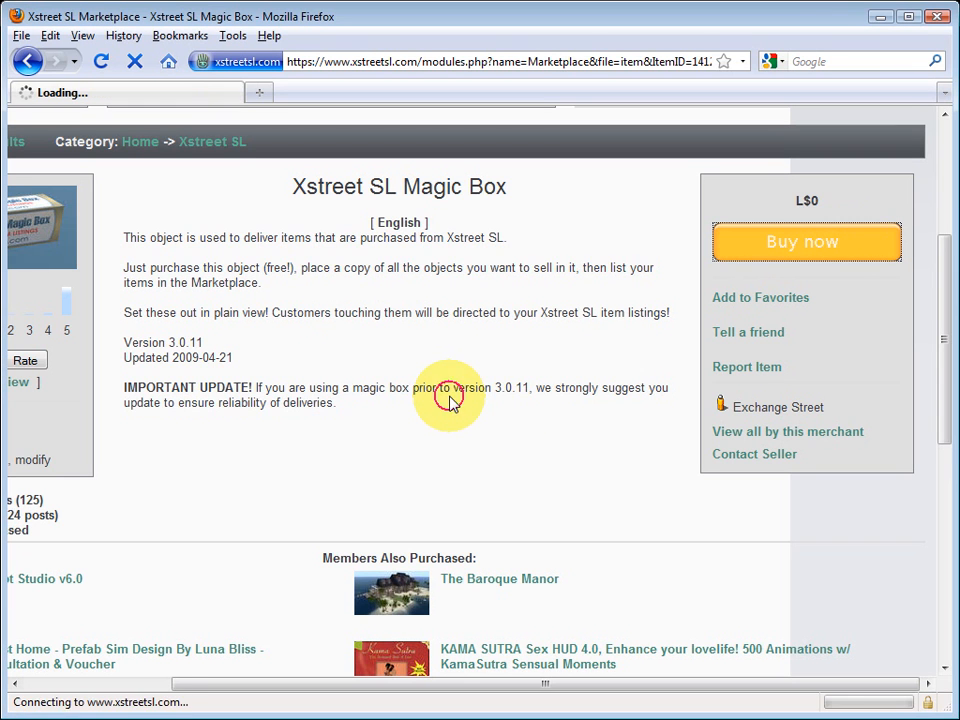
left_click(805, 242)
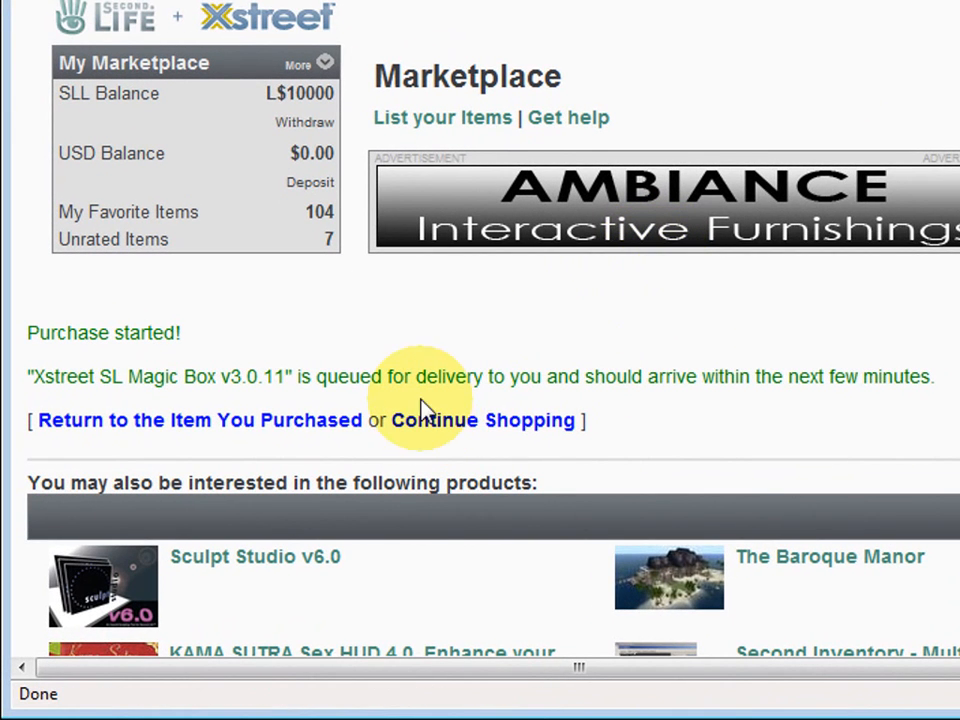
mouse_move(699, 423)
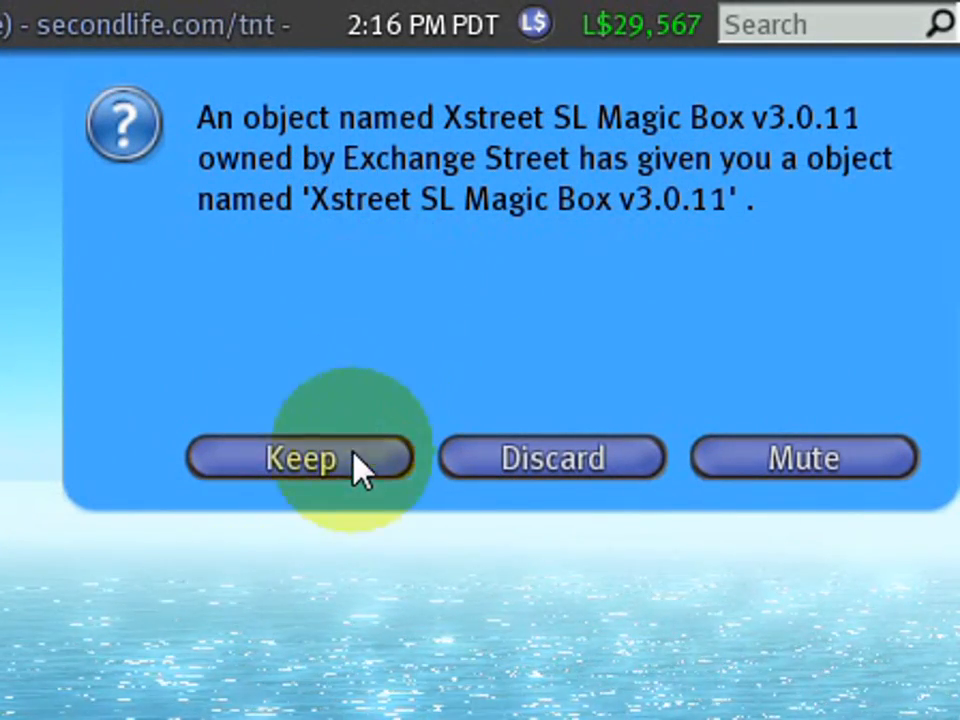
Step: Keep the delivered Xstreet SL Magic Box v3.0.11 from the object offer
left_click(298, 458)
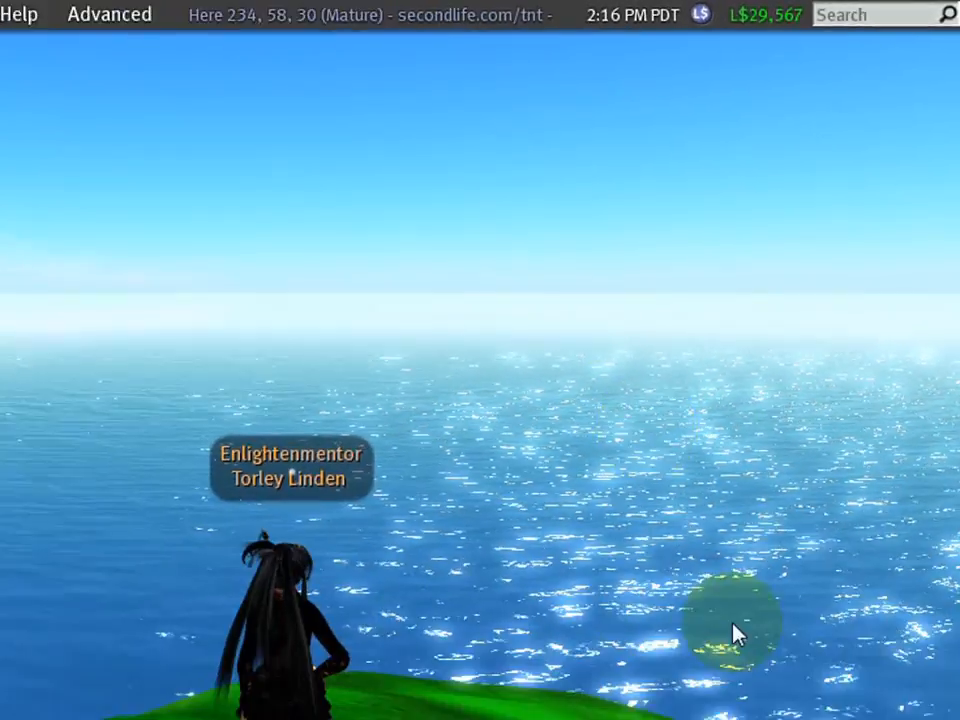
left_click(904, 705)
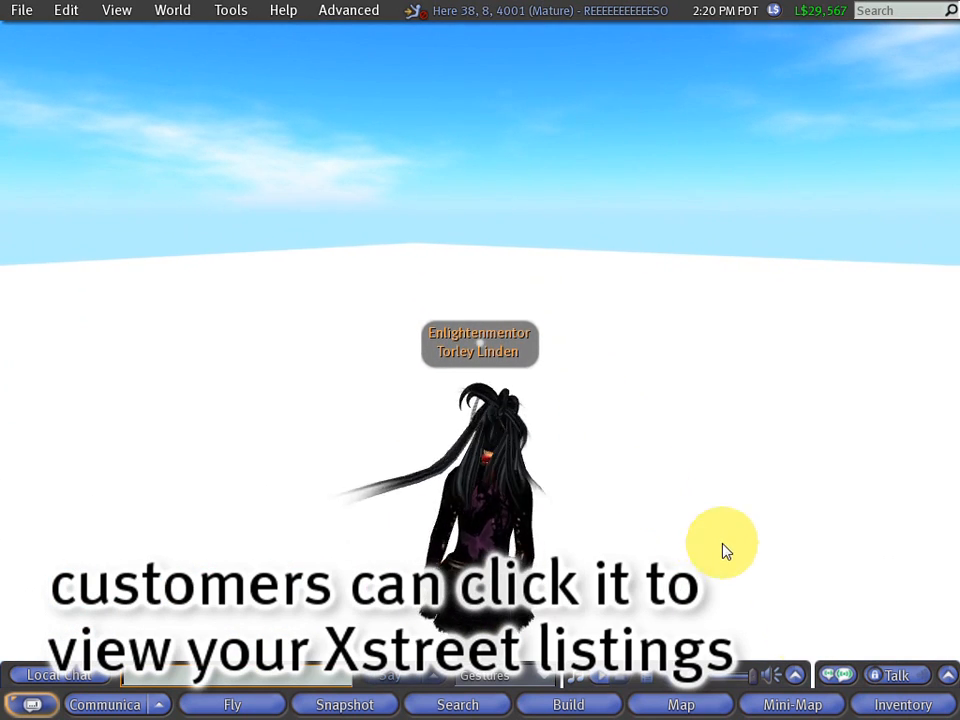
Step: Rez the Magic Box from Inventory > Objects onto the ground until communications report online
left_click(903, 704)
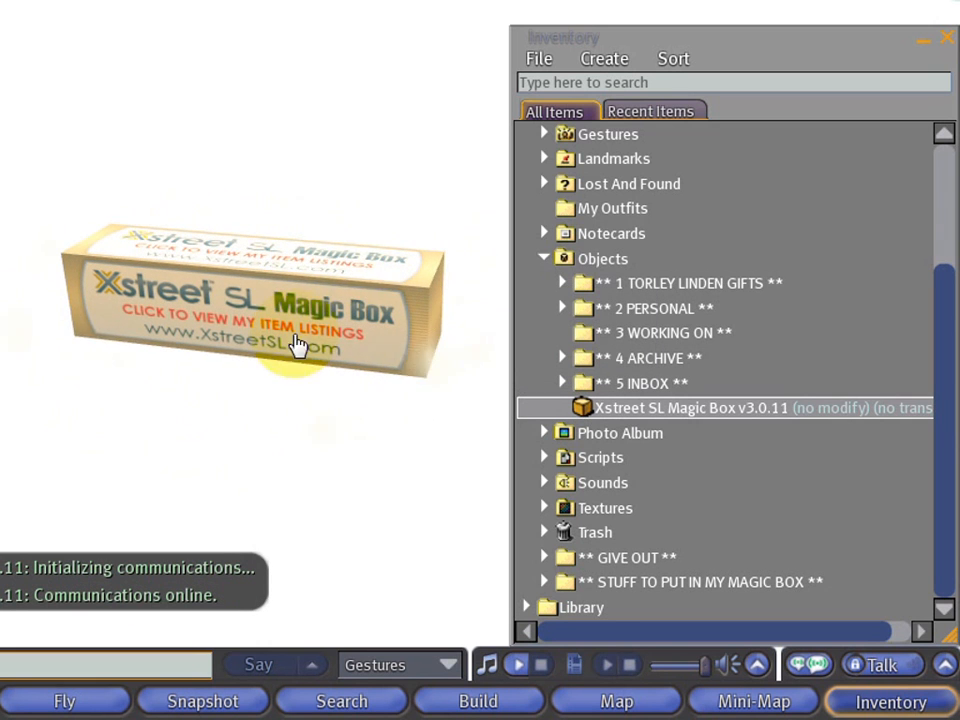
mouse_move(303, 305)
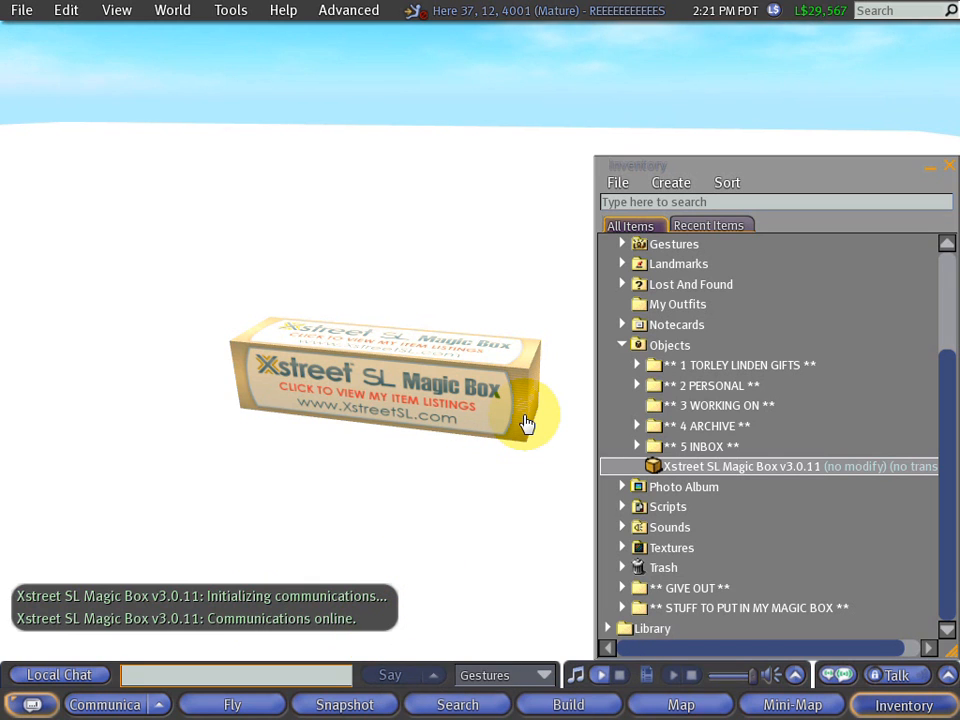
mouse_move(526, 422)
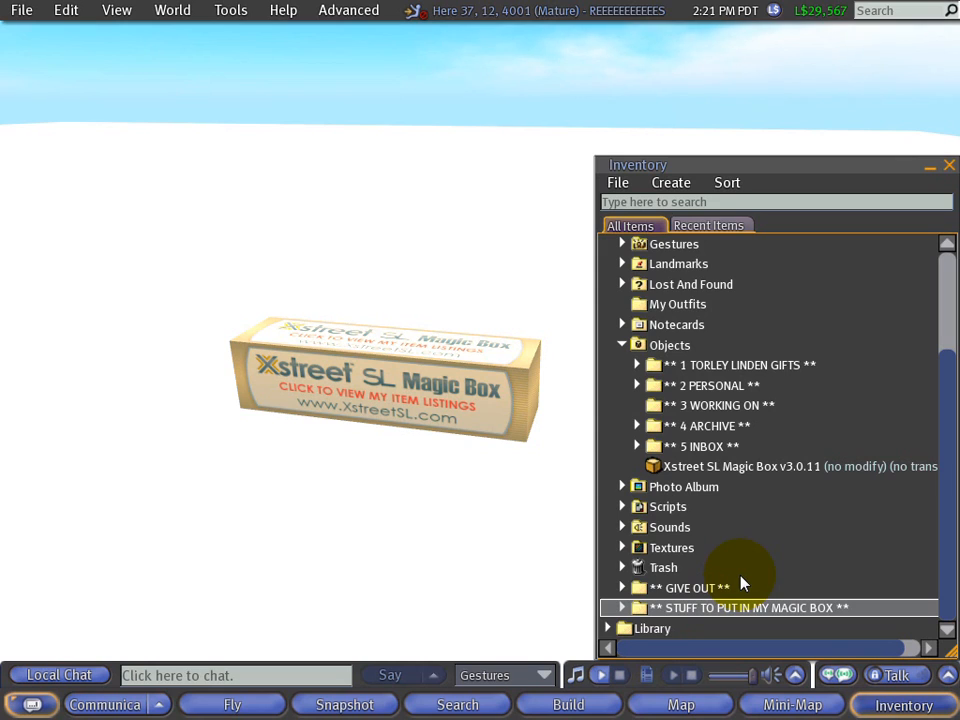
mouse_move(670, 618)
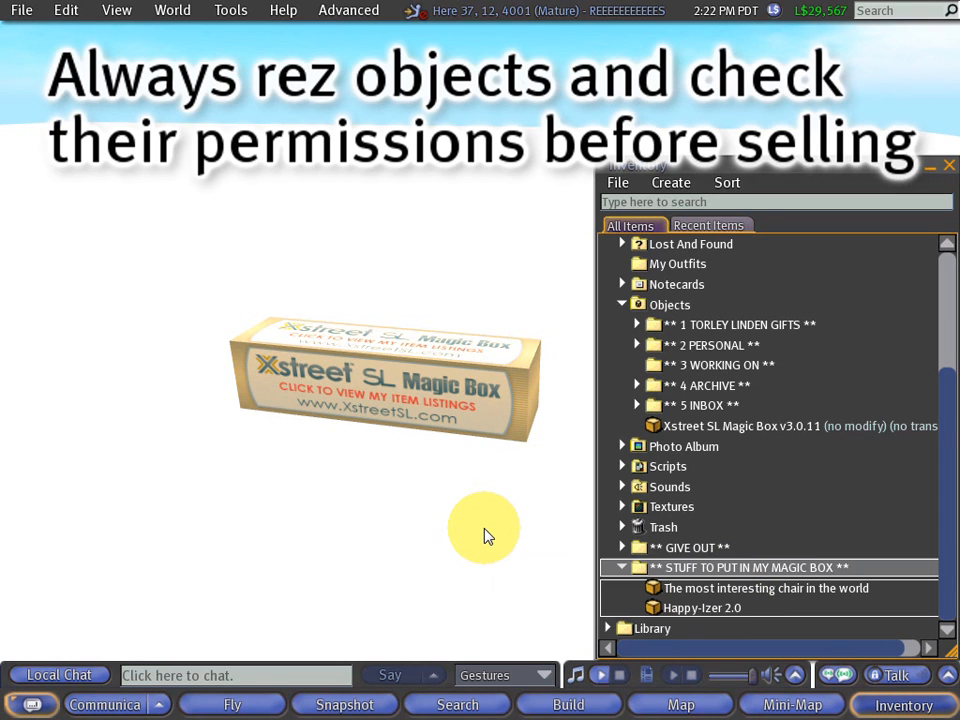
mouse_move(485, 515)
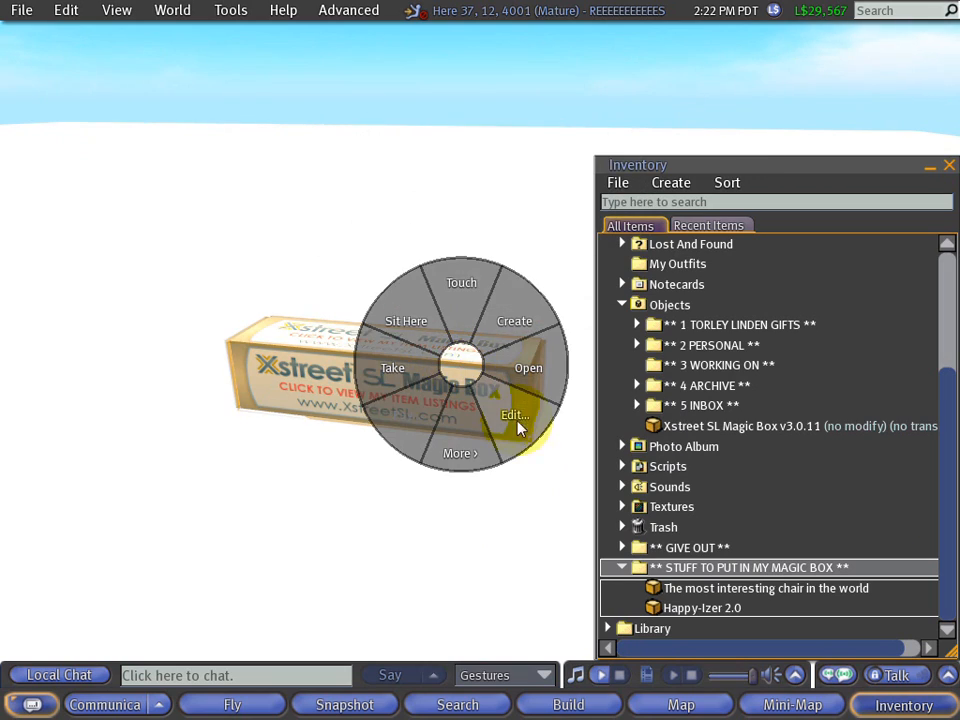
Step: Edit the Magic Box, view its five Xstreet scripts in Content, and select the chair
left_click(512, 414)
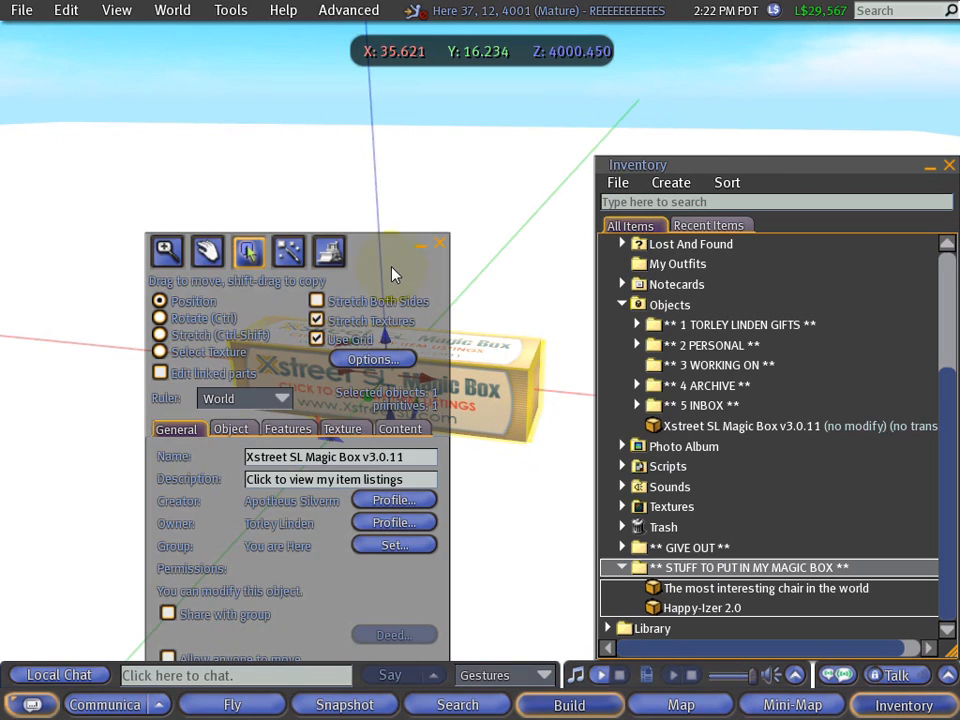
left_click(399, 428)
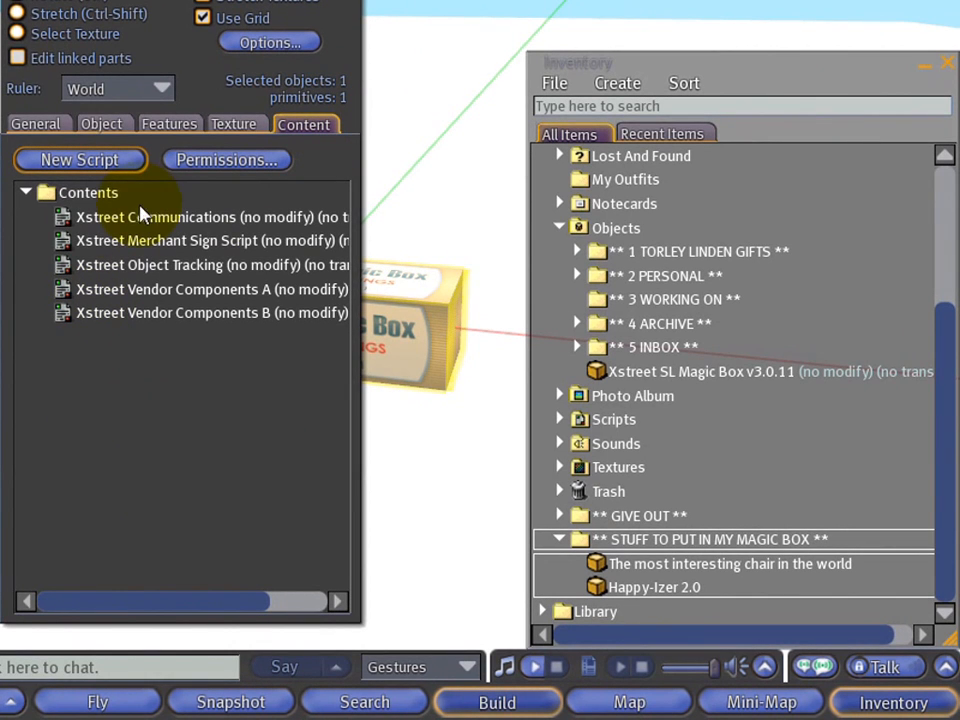
mouse_move(605, 568)
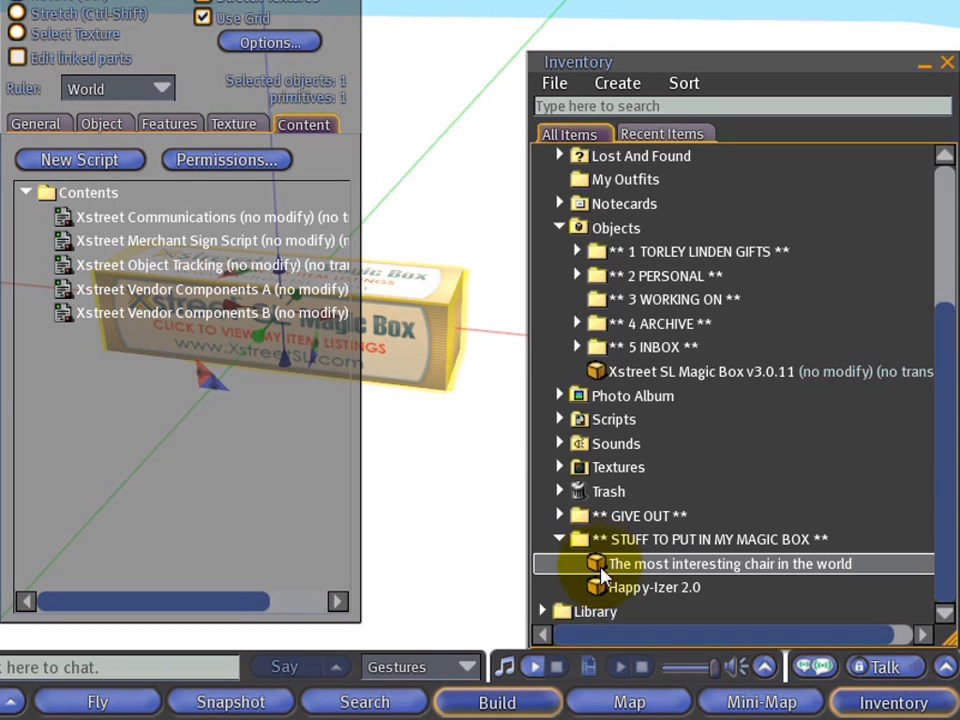
left_click(652, 588)
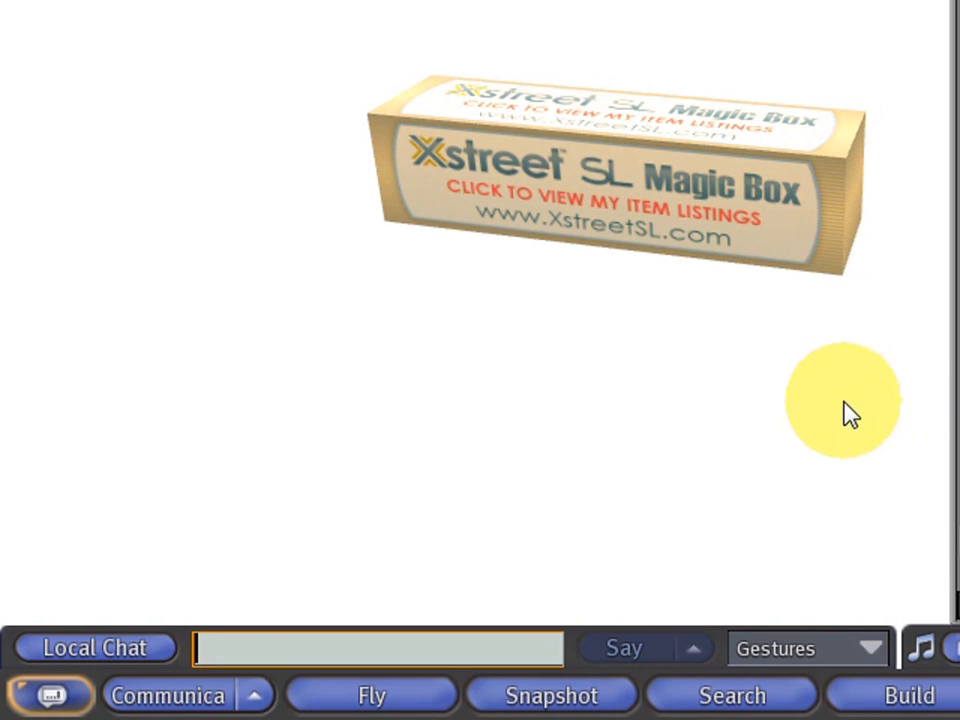
mouse_move(725, 227)
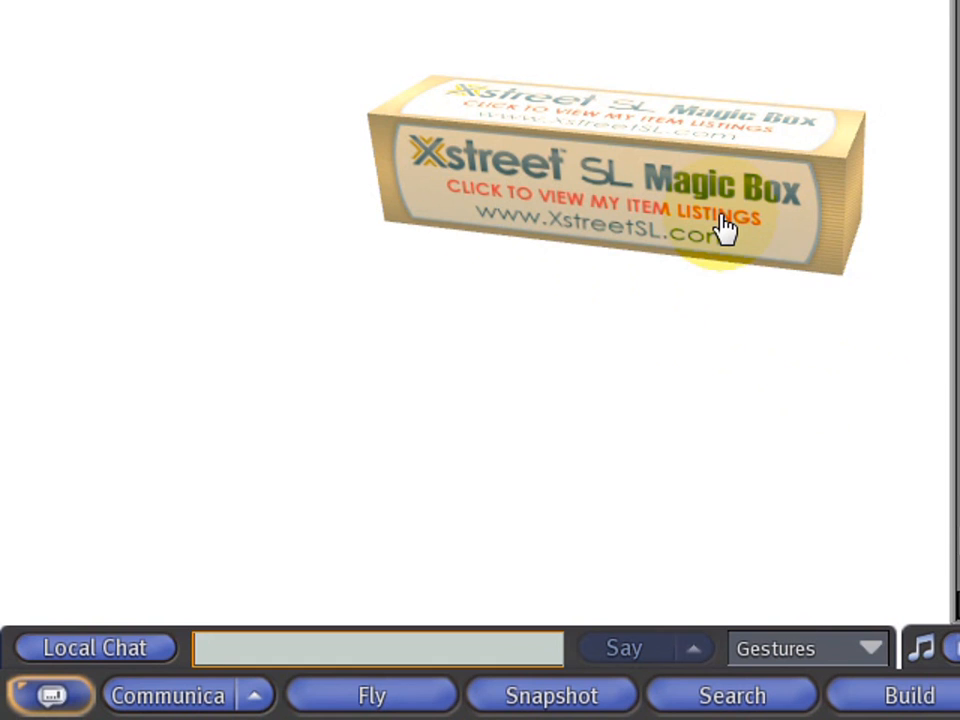
mouse_move(730, 230)
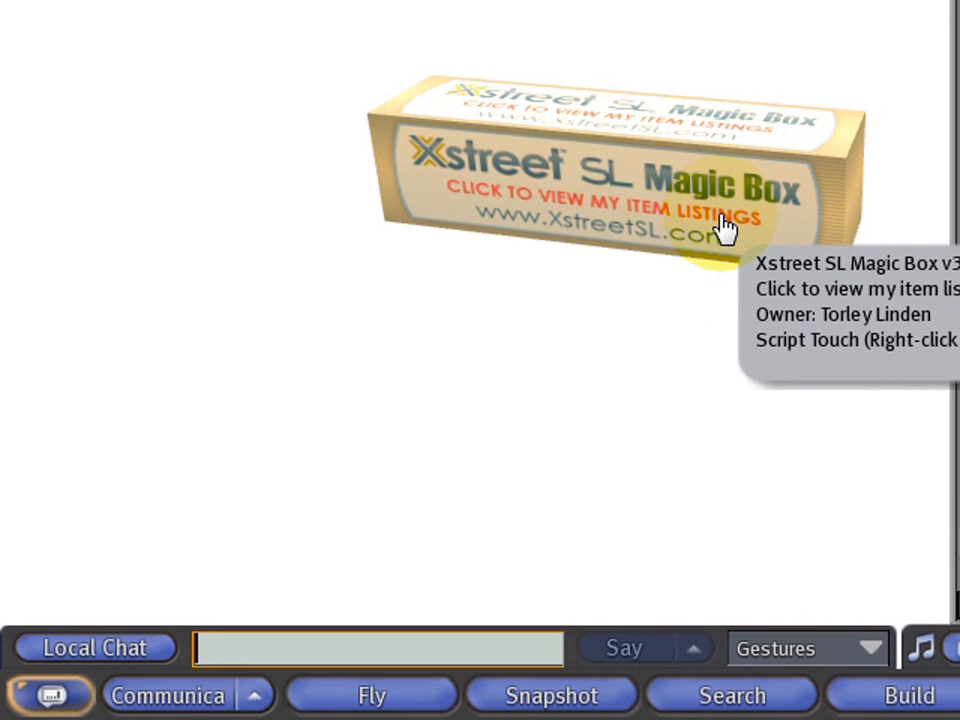
mouse_move(662, 425)
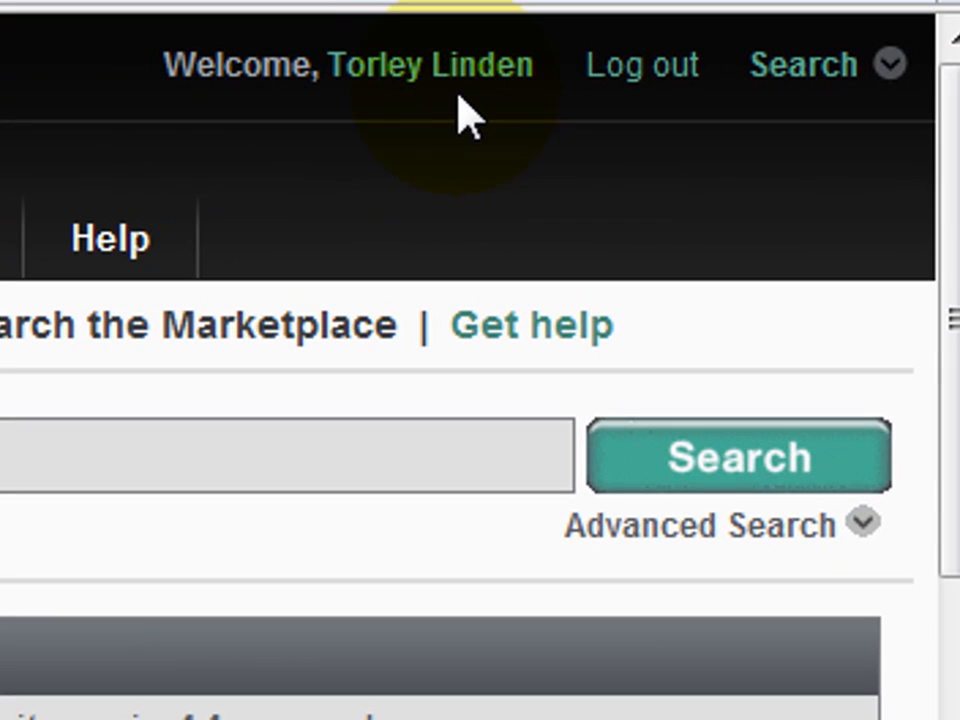
mouse_move(415, 85)
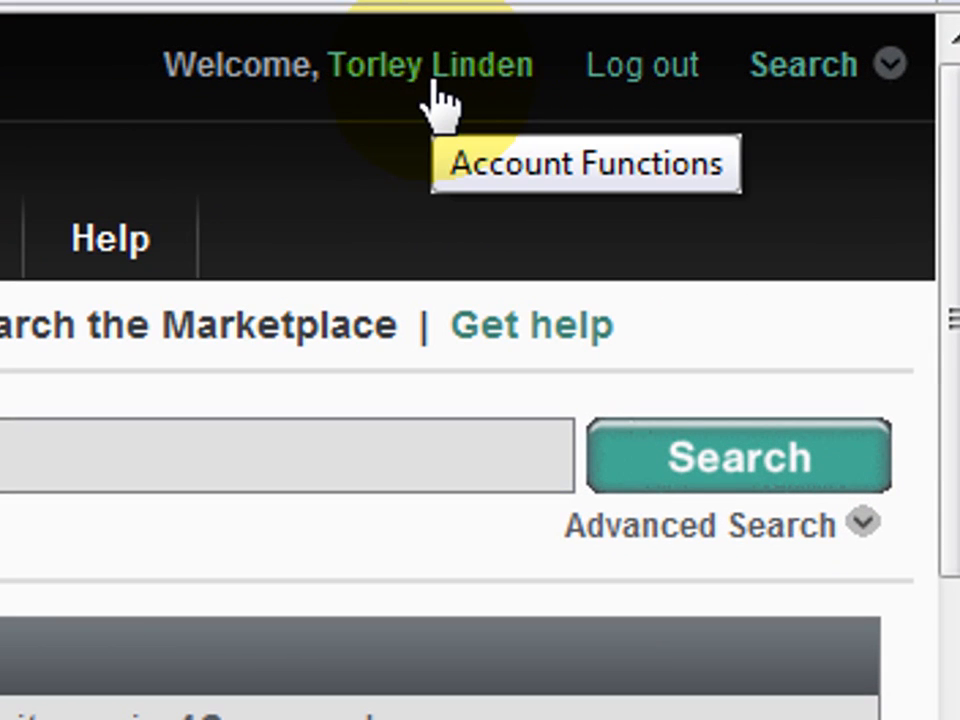
mouse_move(430, 105)
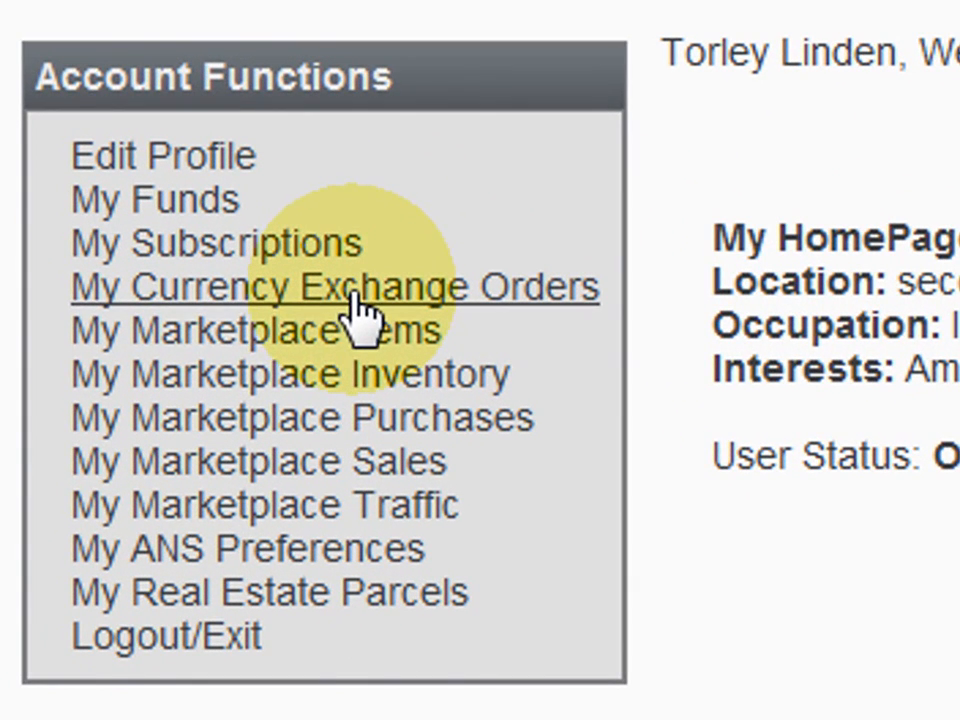
mouse_move(320, 380)
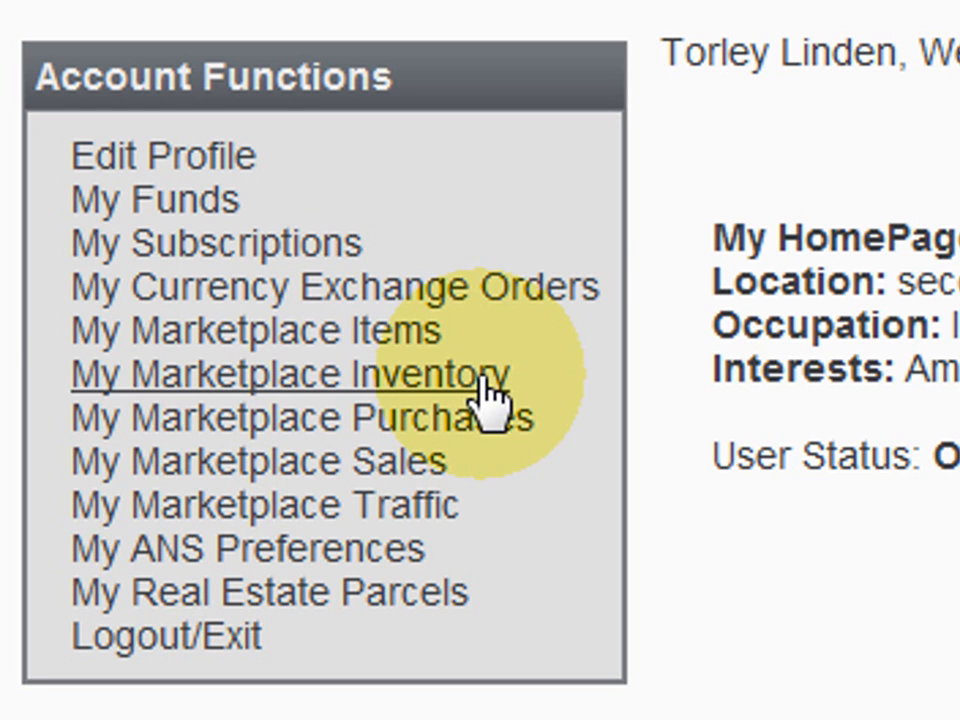
Step: Open My Marketplace Inventory from the account name menu
left_click(280, 374)
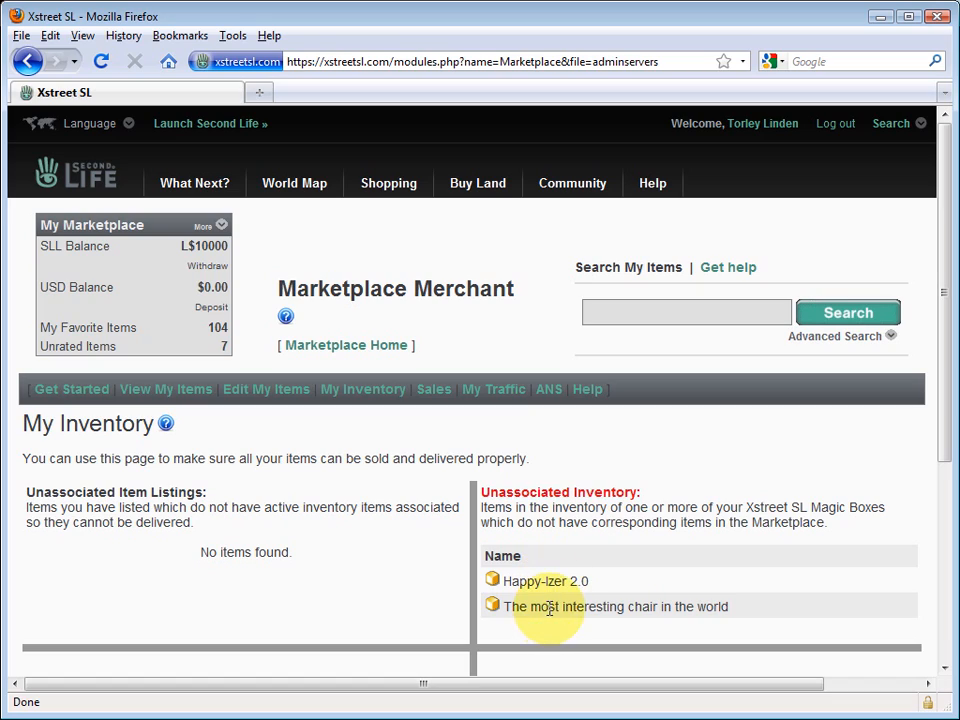
Step: Scroll down My Inventory to the Unassociated Inventory and Active registered servers
scroll("down", 3)
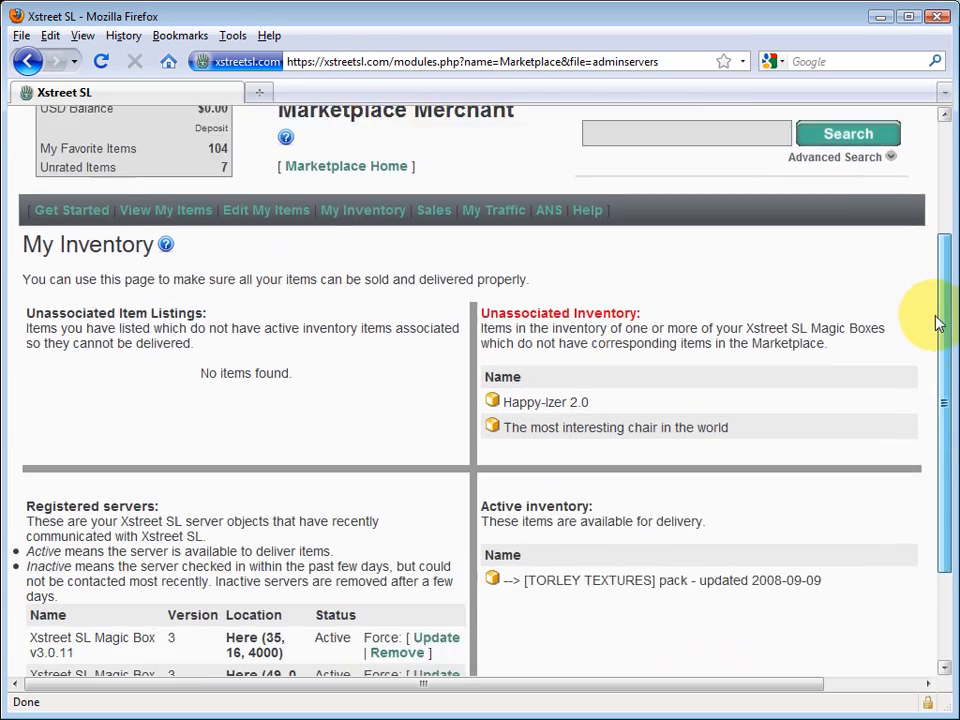